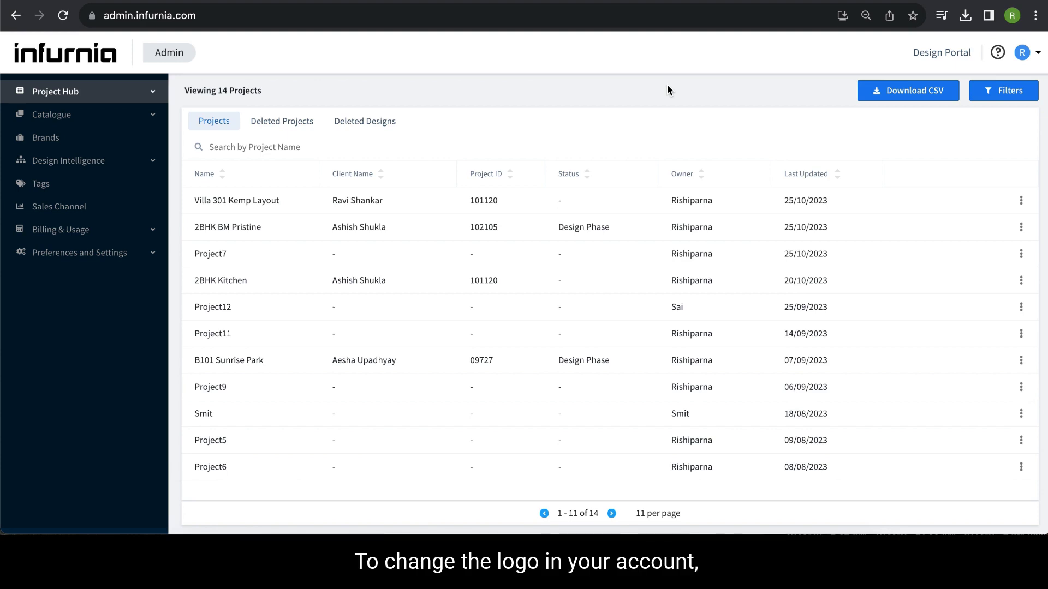
{"action": "mouse_move", "coordinate": [509, 46]}
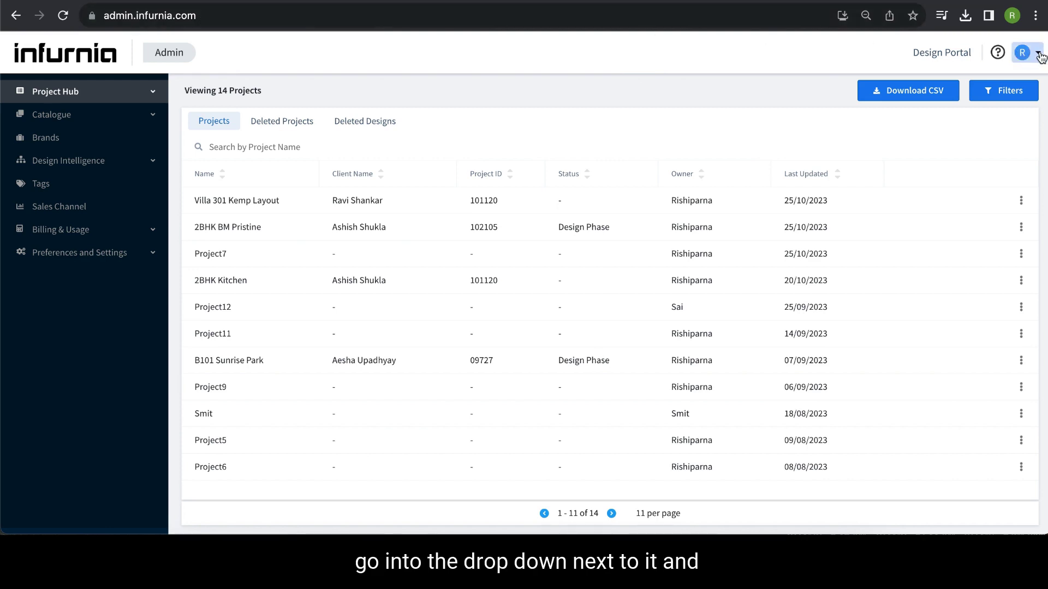
- Open the account menu from the avatar dropdown at the top right
{"action": "left_click", "coordinate": [1022, 52]}
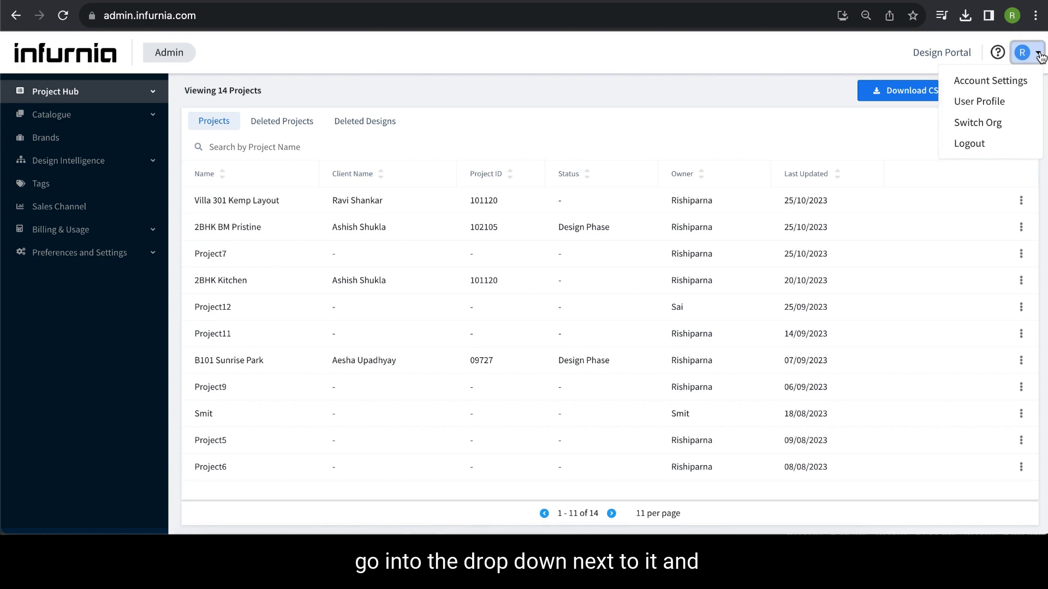
{"action": "mouse_move", "coordinate": [991, 80]}
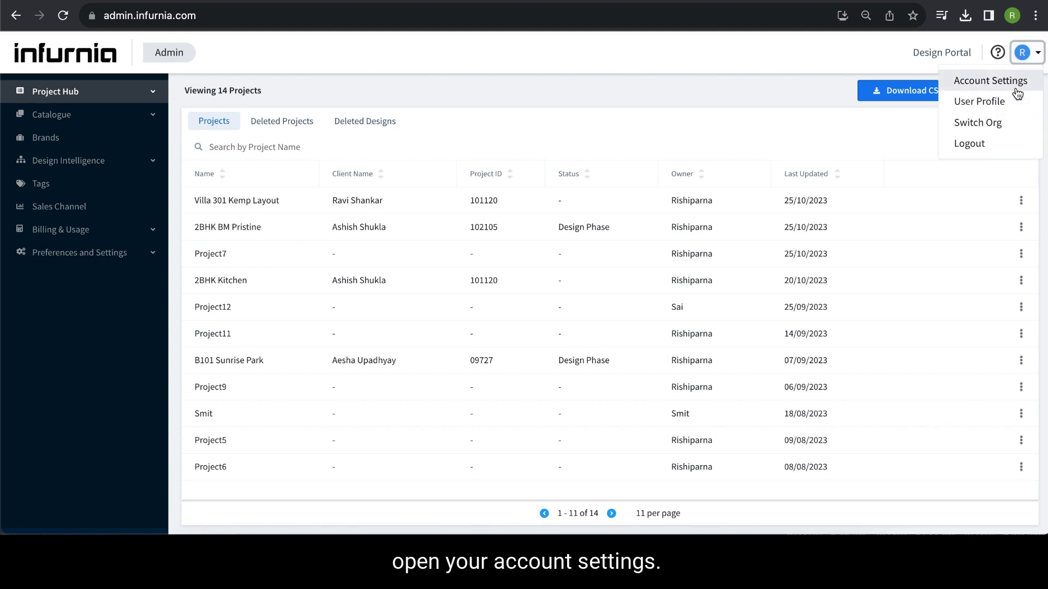
- Choose Account Settings to show the organisation profile form
{"action": "left_click", "coordinate": [989, 79]}
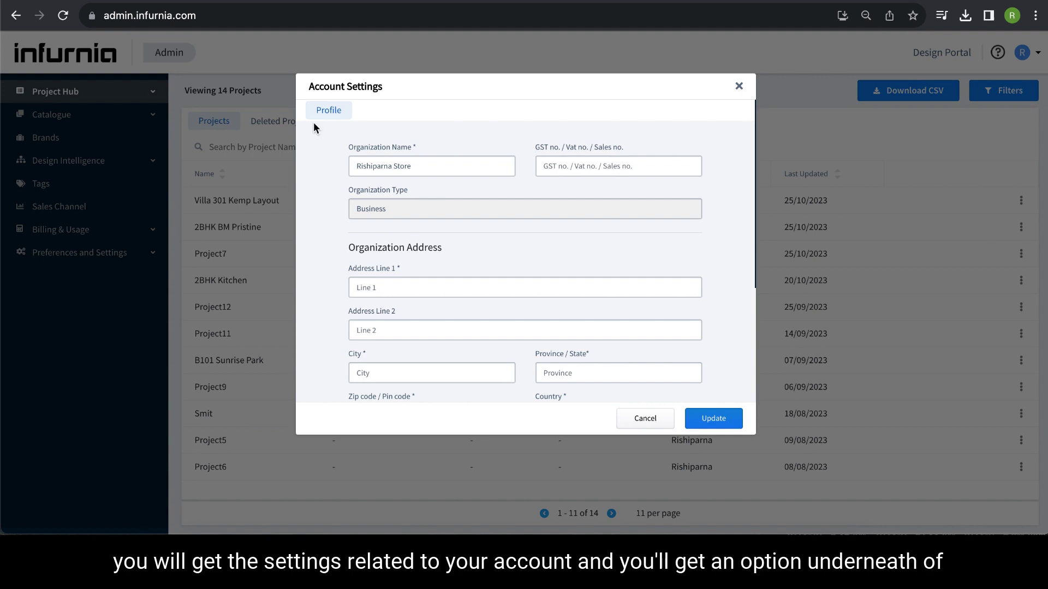
{"action": "mouse_move", "coordinate": [407, 211]}
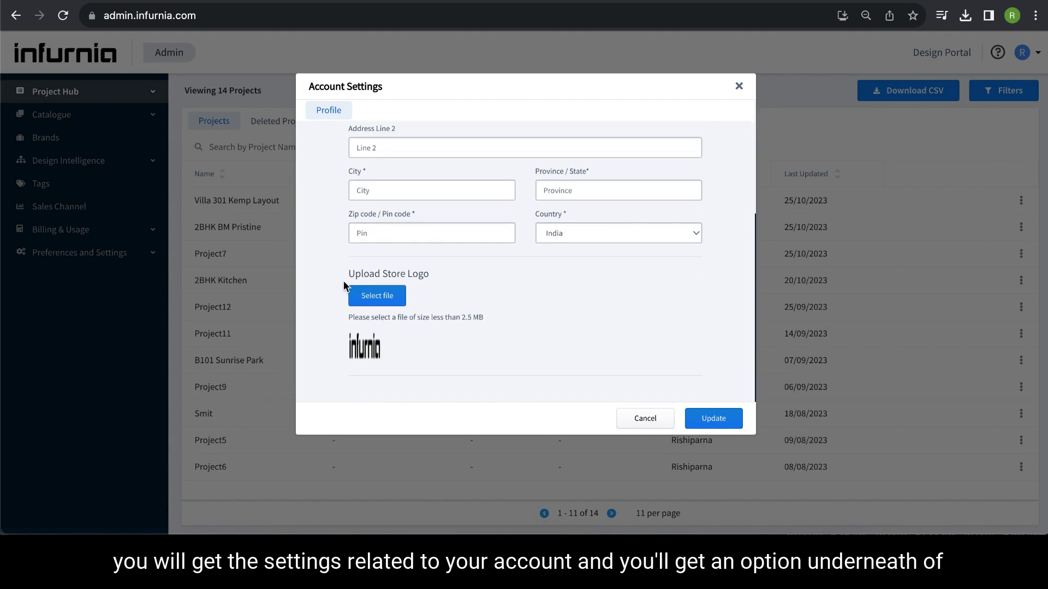
{"action": "mouse_move", "coordinate": [440, 281]}
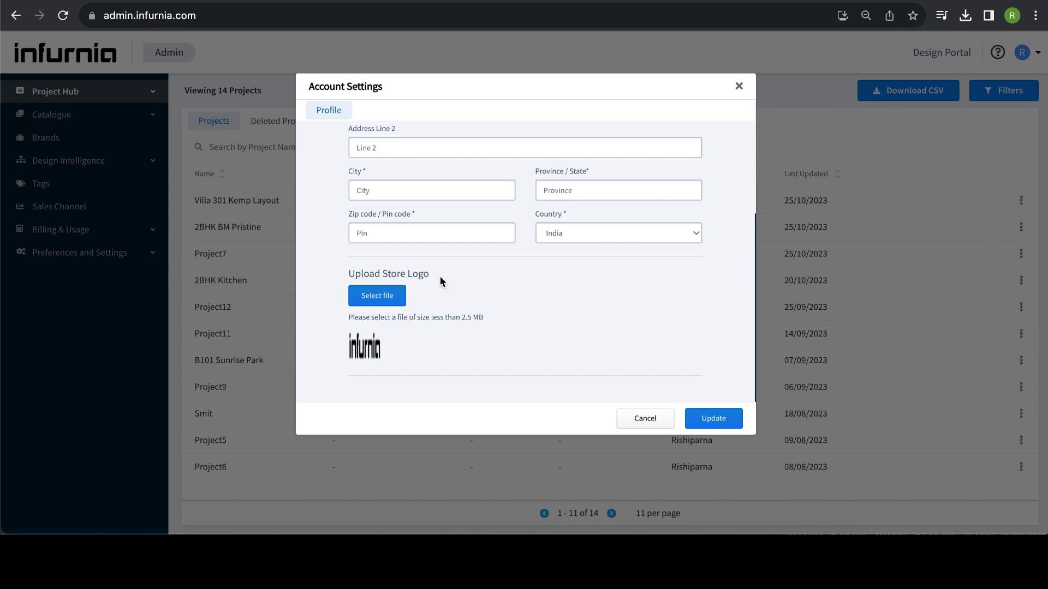
{"action": "mouse_move", "coordinate": [377, 295]}
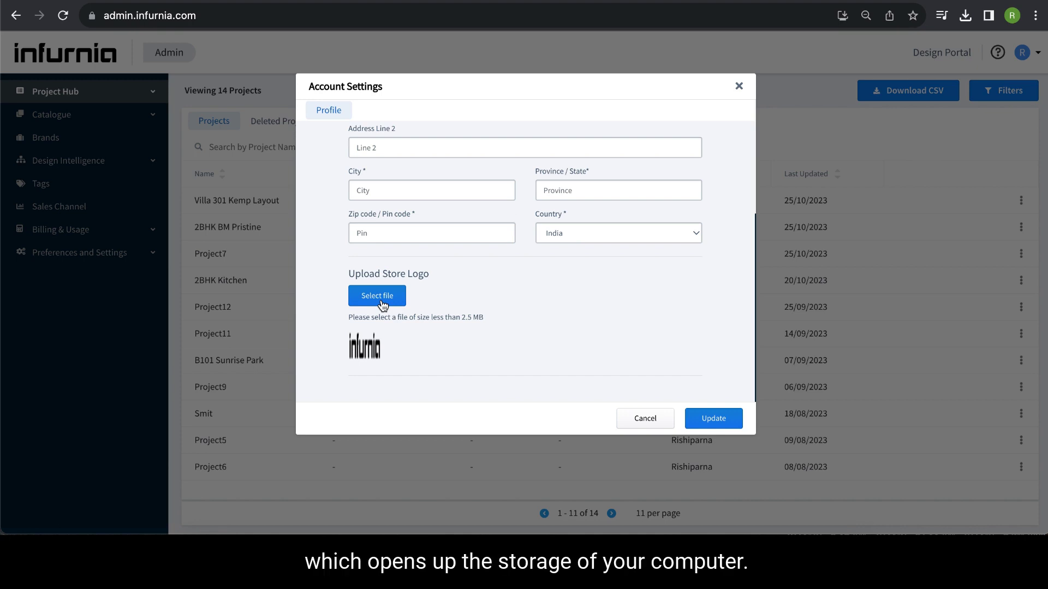
{"action": "left_click", "coordinate": [377, 296]}
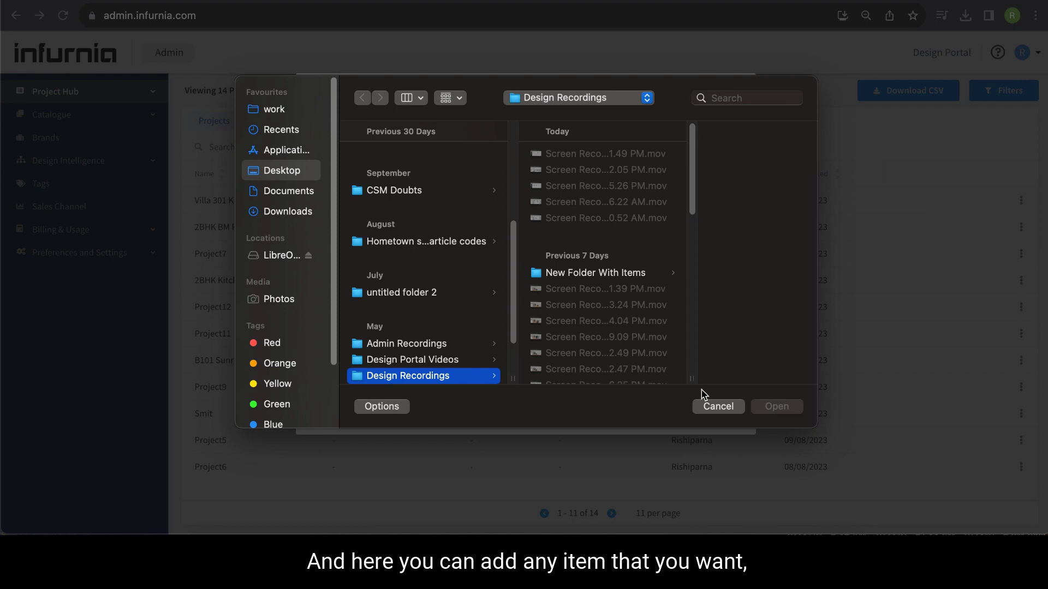
{"action": "mouse_move", "coordinate": [718, 413]}
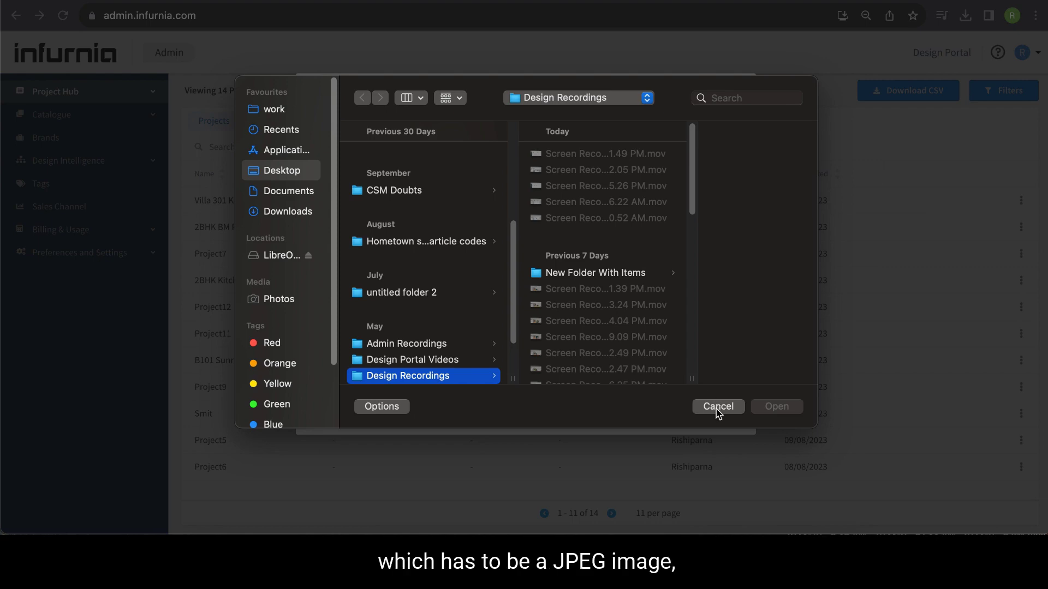
{"action": "left_click", "coordinate": [717, 406]}
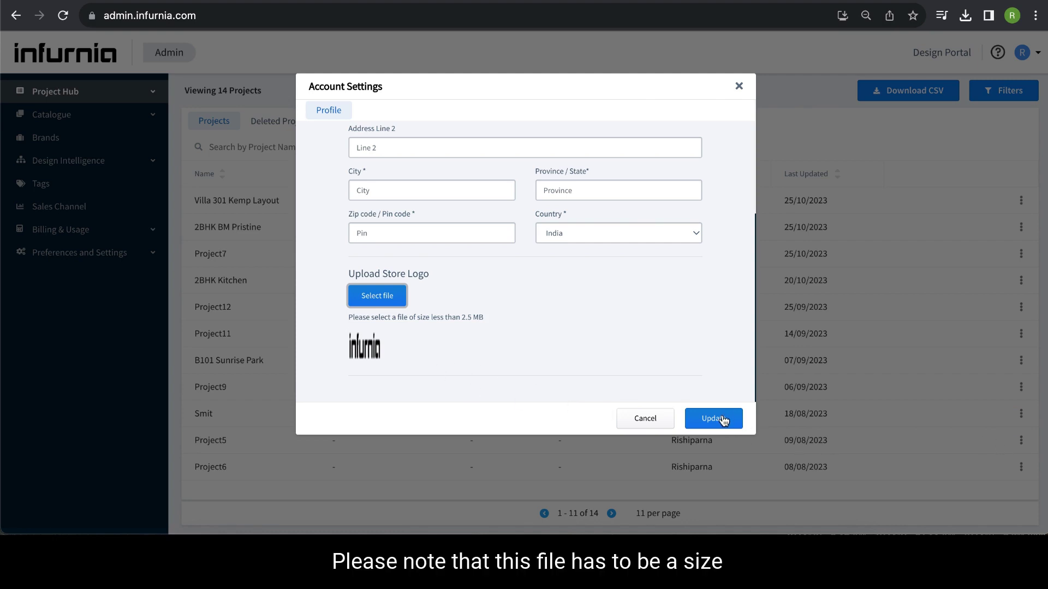
{"action": "mouse_move", "coordinate": [395, 316]}
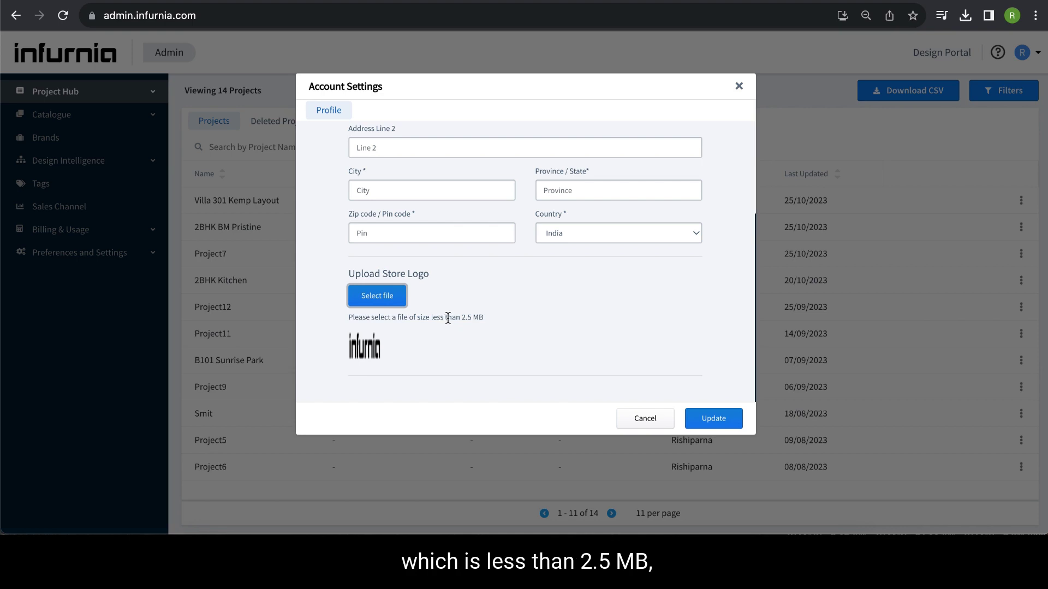
{"action": "mouse_move", "coordinate": [587, 347]}
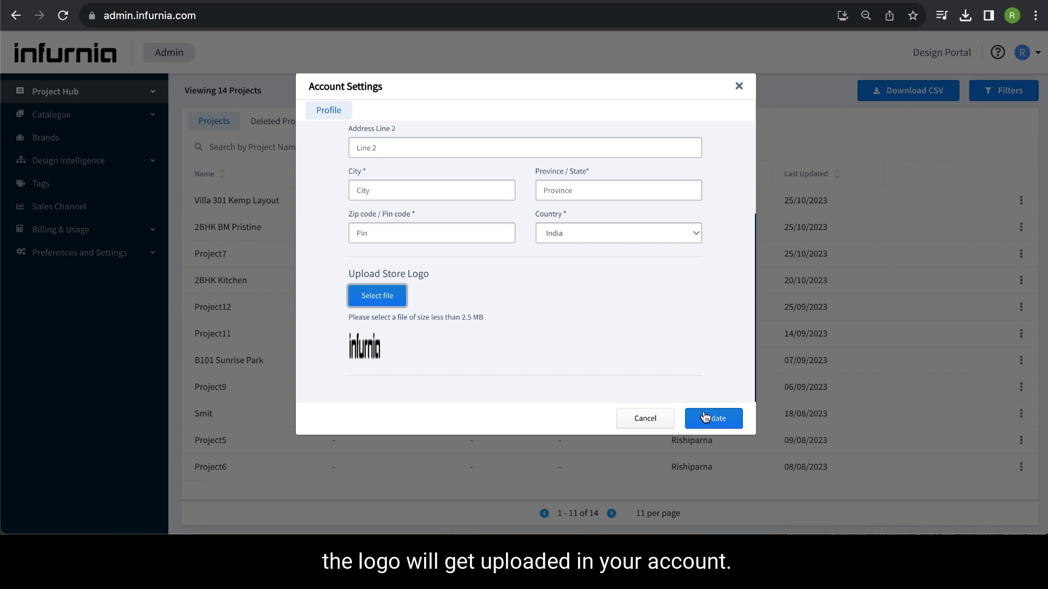
{"action": "mouse_move", "coordinate": [272, 236]}
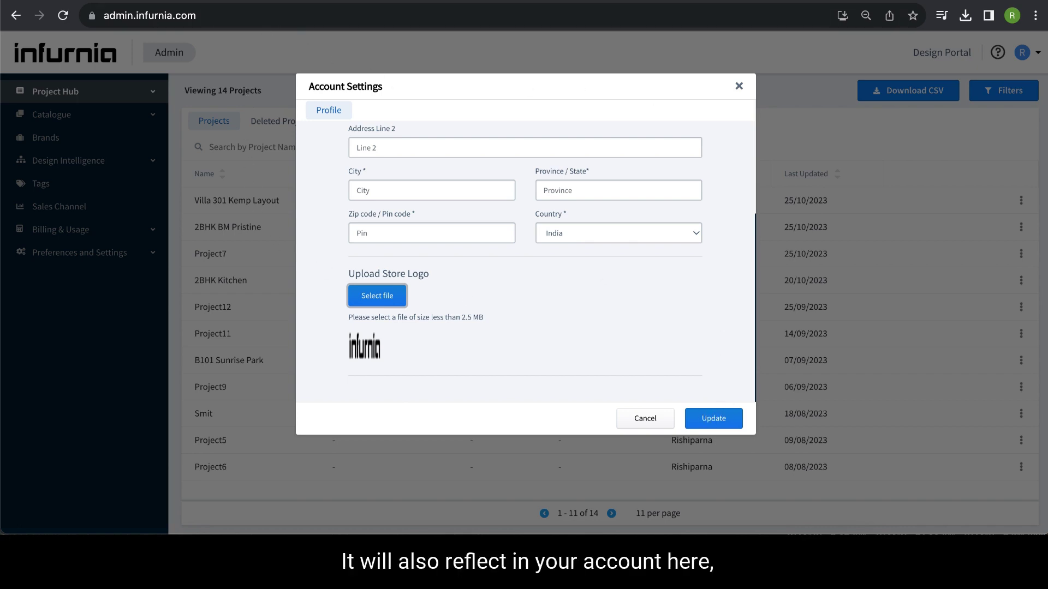
{"action": "mouse_move", "coordinate": [740, 88]}
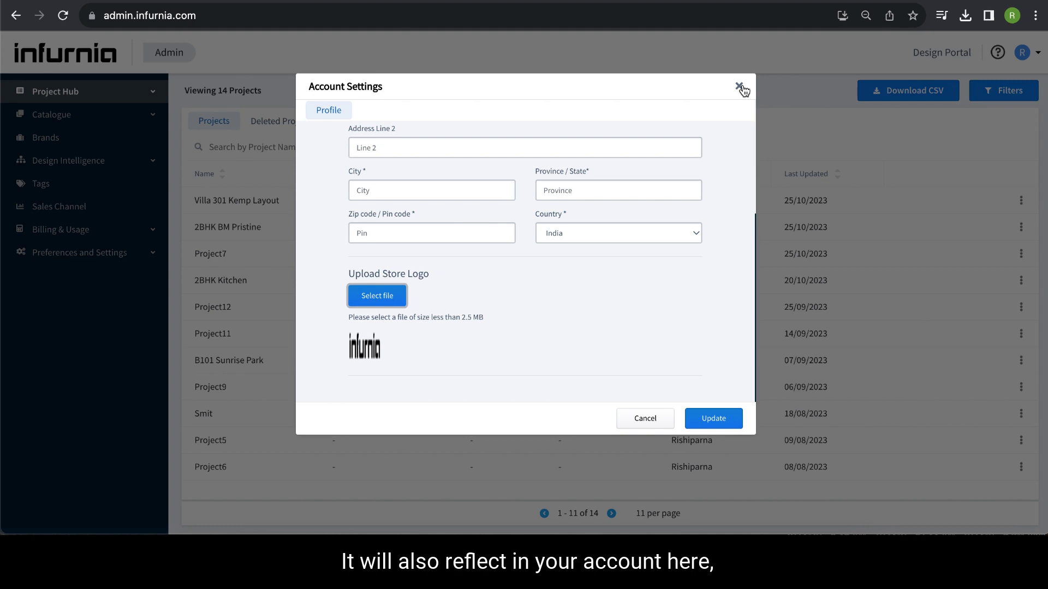
- Close the Account Settings dialog, returning to the Project Hub list of 14 projects
{"action": "left_click", "coordinate": [741, 87]}
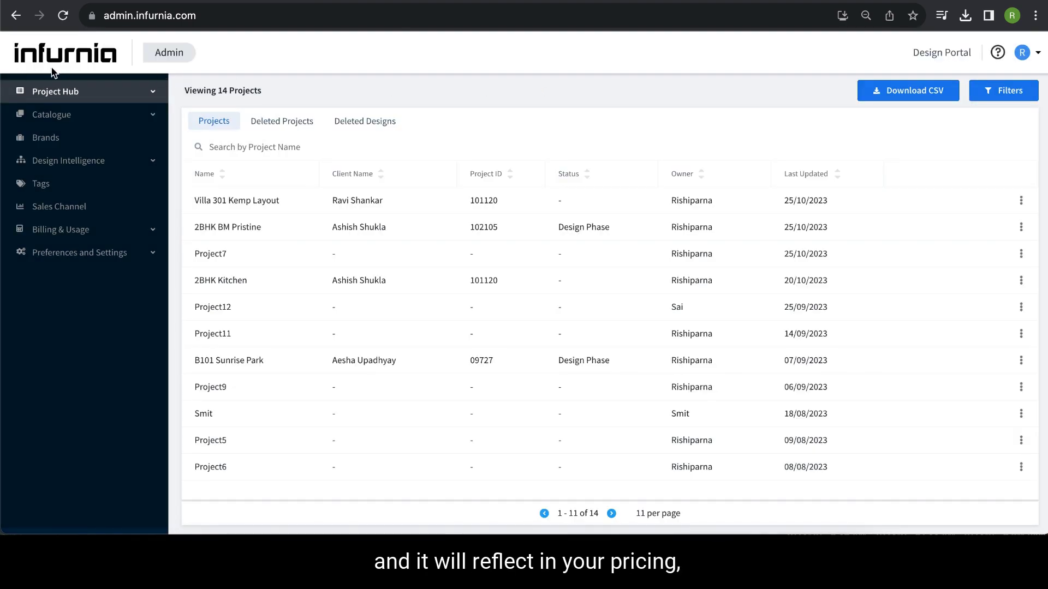
{"action": "mouse_move", "coordinate": [261, 71]}
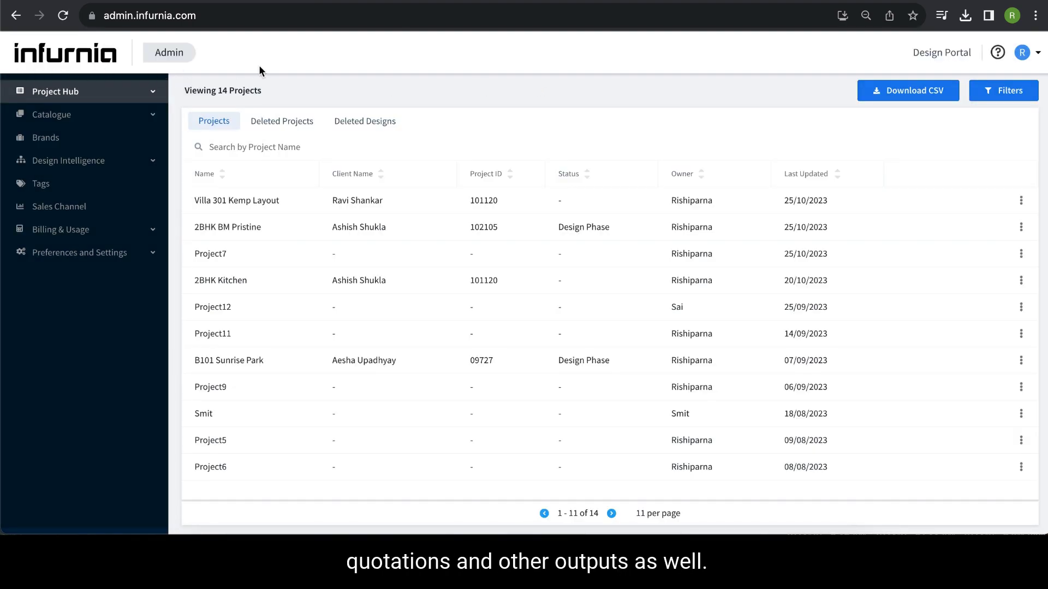